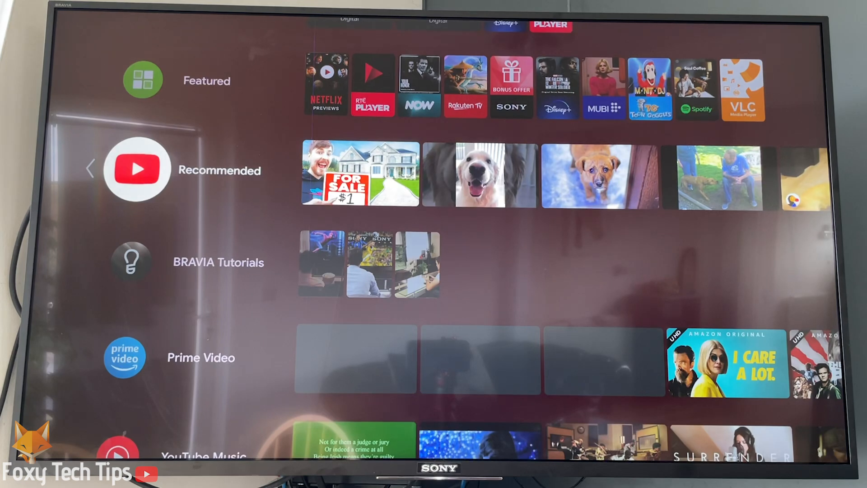
- Return to the top of the home screen where the Settings gear sits
key("home")
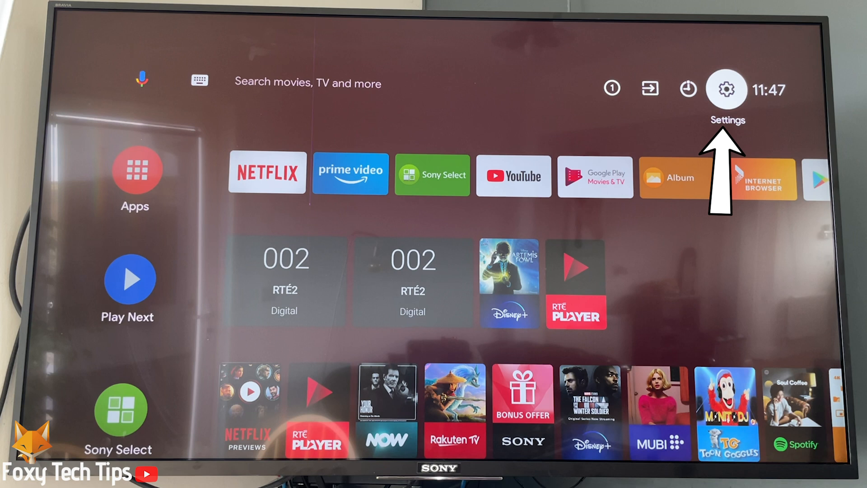
- Go into Settings and reach the Network menu under Network & Accessories
left_click(726, 90)
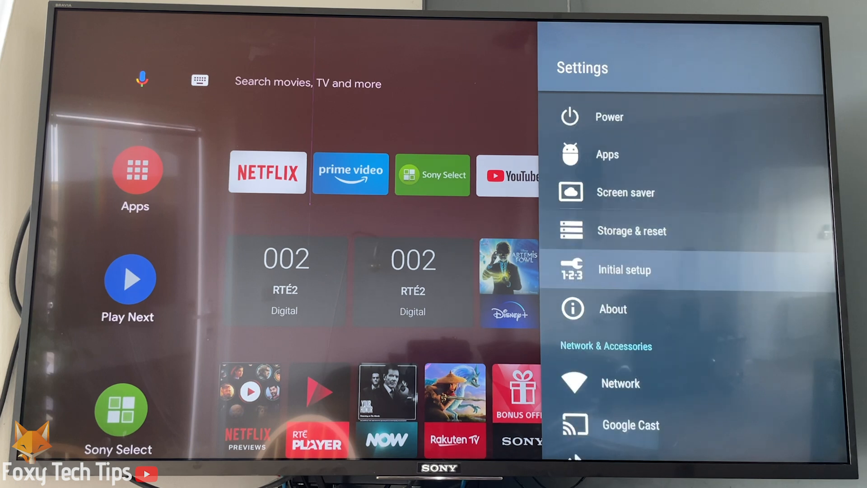
scroll("down", 3)
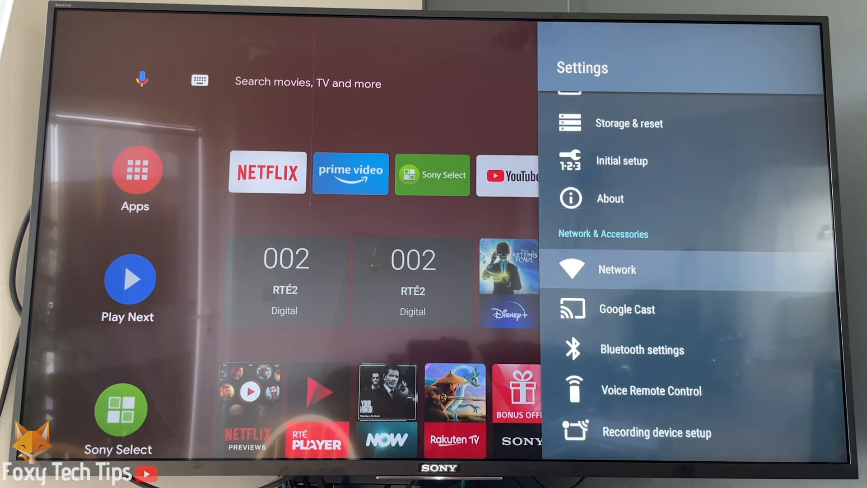
left_click(617, 269)
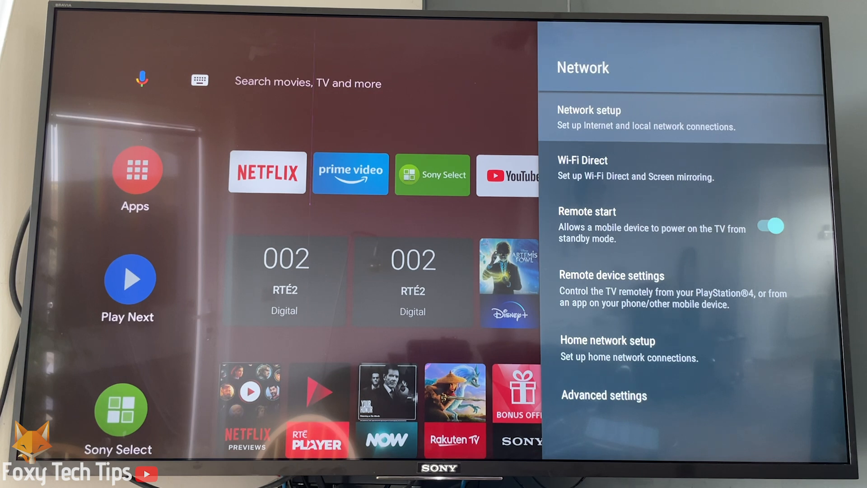
- Begin Network setup using the Easy guided option
left_click(589, 110)
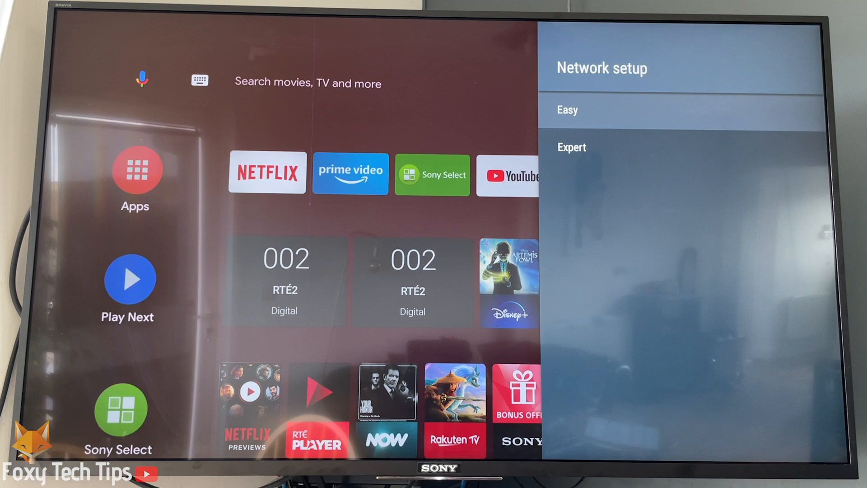
left_click(567, 109)
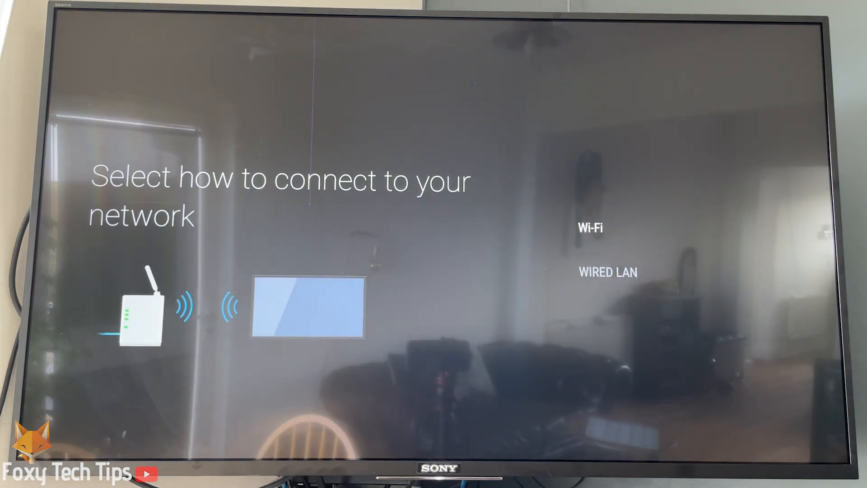
- Choose a Wi-Fi connection and pick the home network from the list
left_click(589, 228)
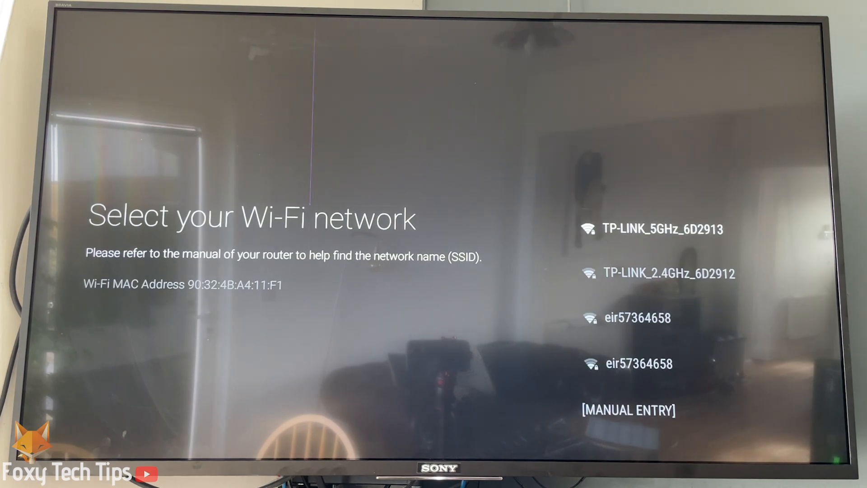
left_click(660, 229)
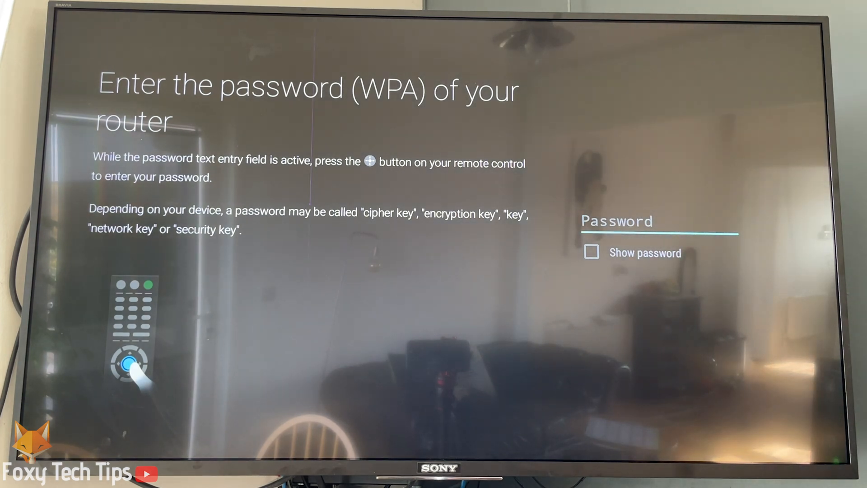
- Enter the router's WPA password so the TV reports Connected Successfully
left_click(658, 221)
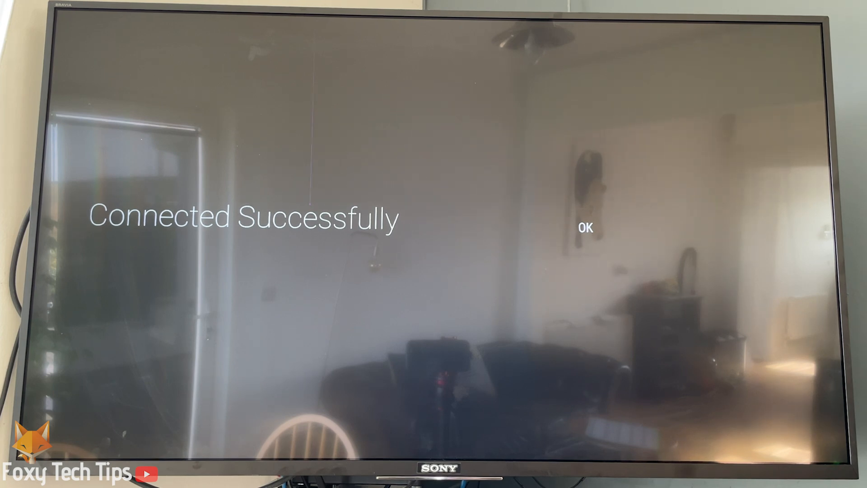
- Acknowledge the connection with OK and browse the apps row to Internet Browser
left_click(585, 228)
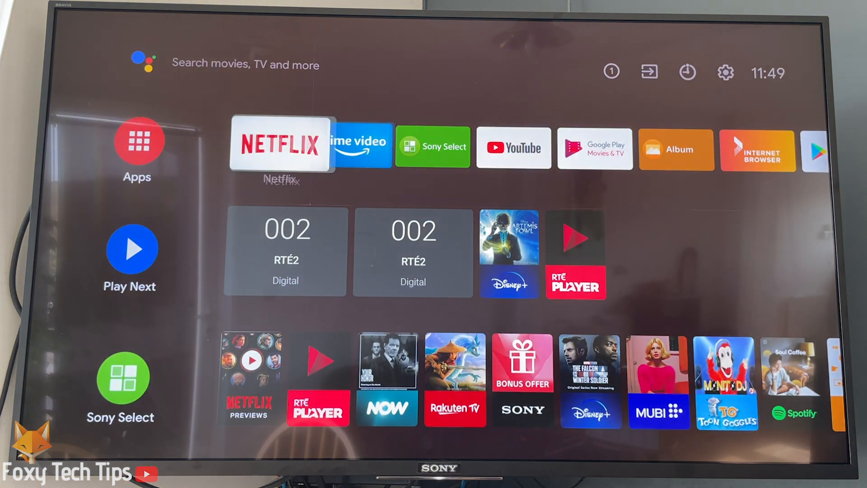
scroll("right", 3)
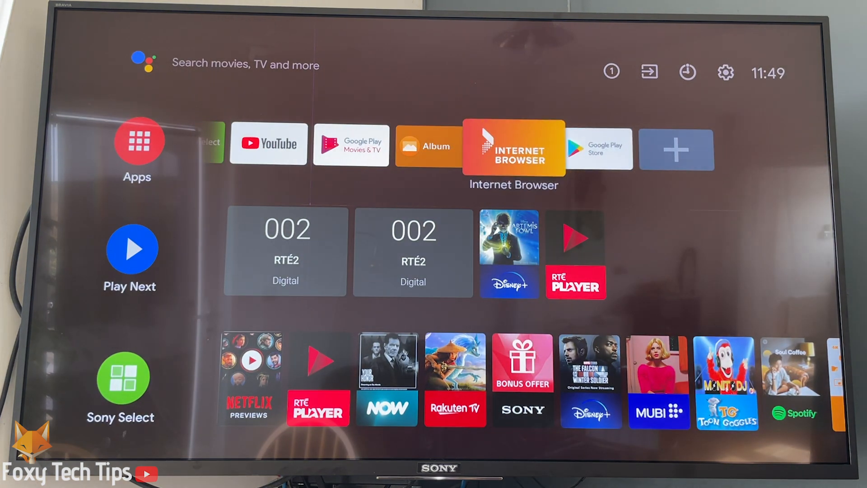